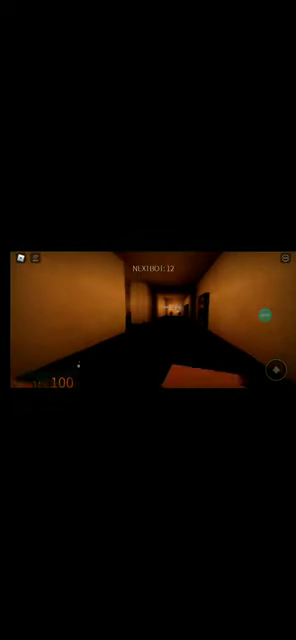
pyautogui.moveTo(148, 320)
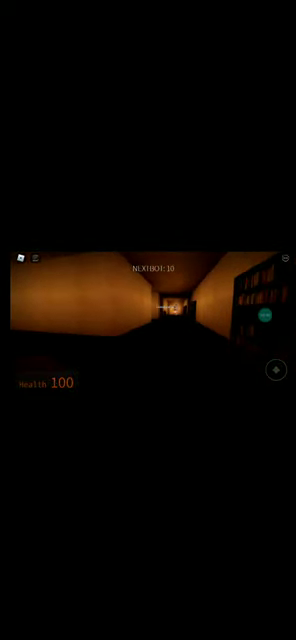